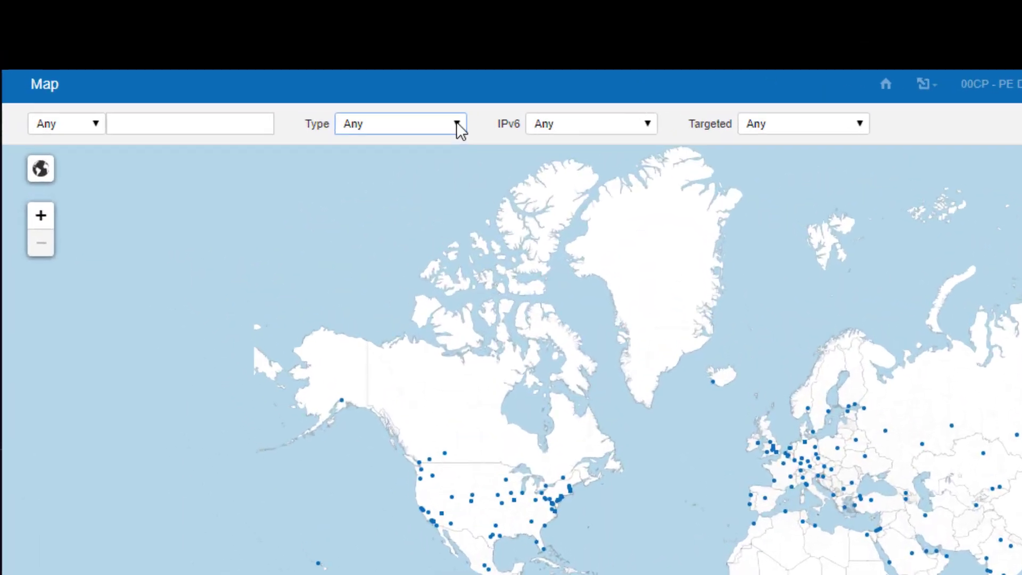
Step: Browse the node type filter list on the node map
{"action": "left_click", "coordinate": [400, 123]}
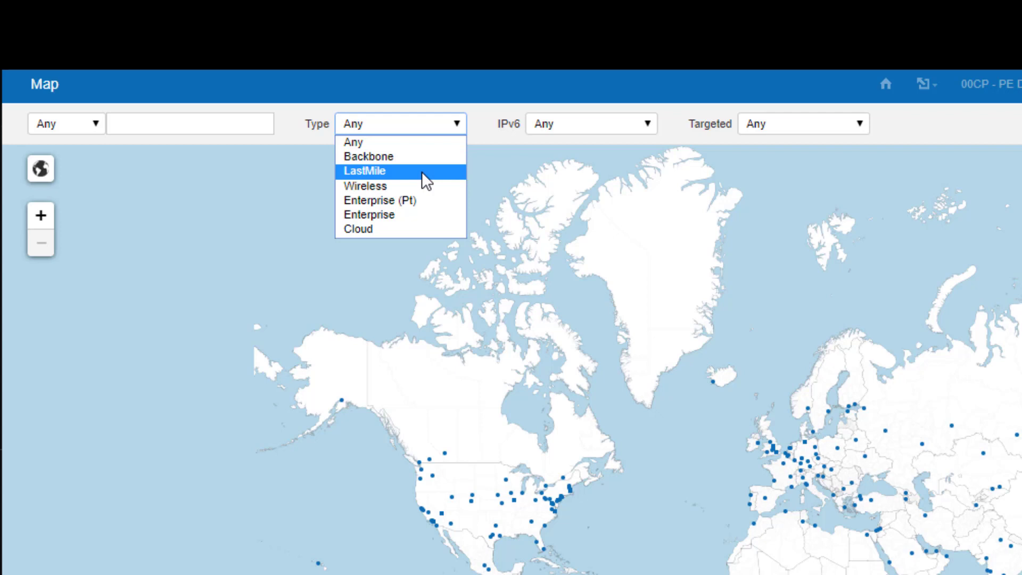
{"action": "mouse_move", "coordinate": [399, 186]}
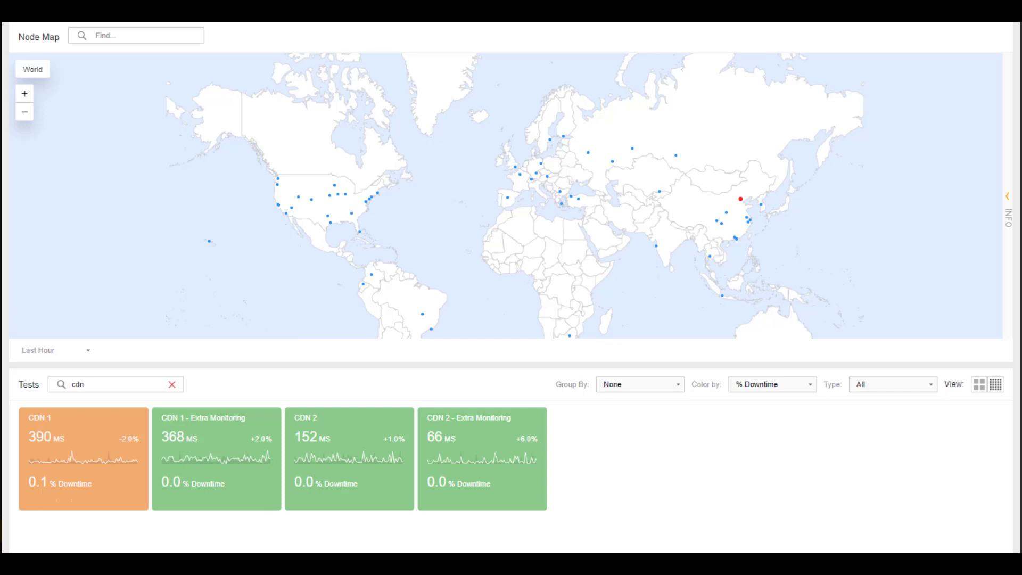
Step: Open the CDN 1 test tile's menu and go to its Smartboard
{"action": "left_click", "coordinate": [83, 458]}
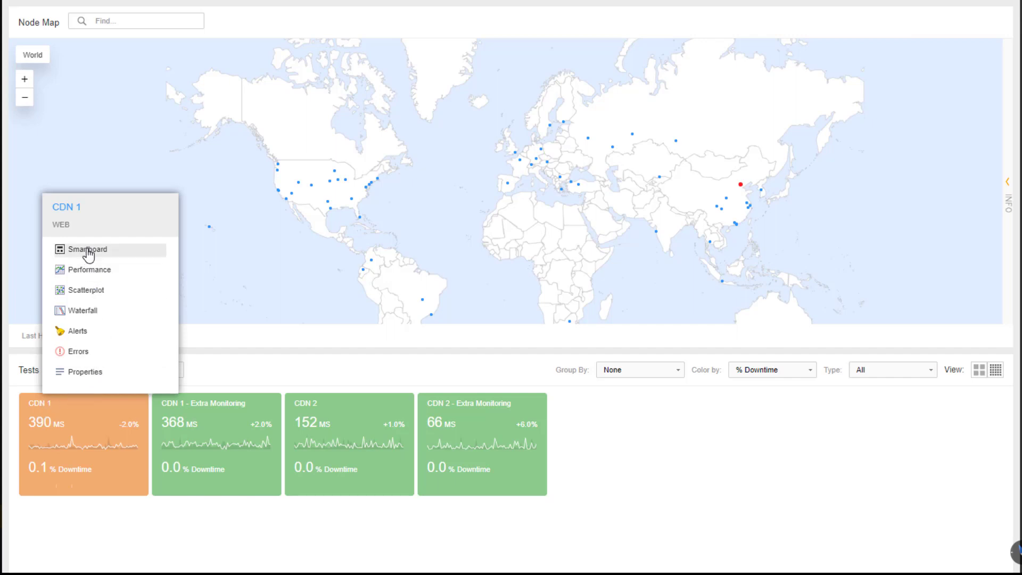
{"action": "left_click", "coordinate": [86, 249]}
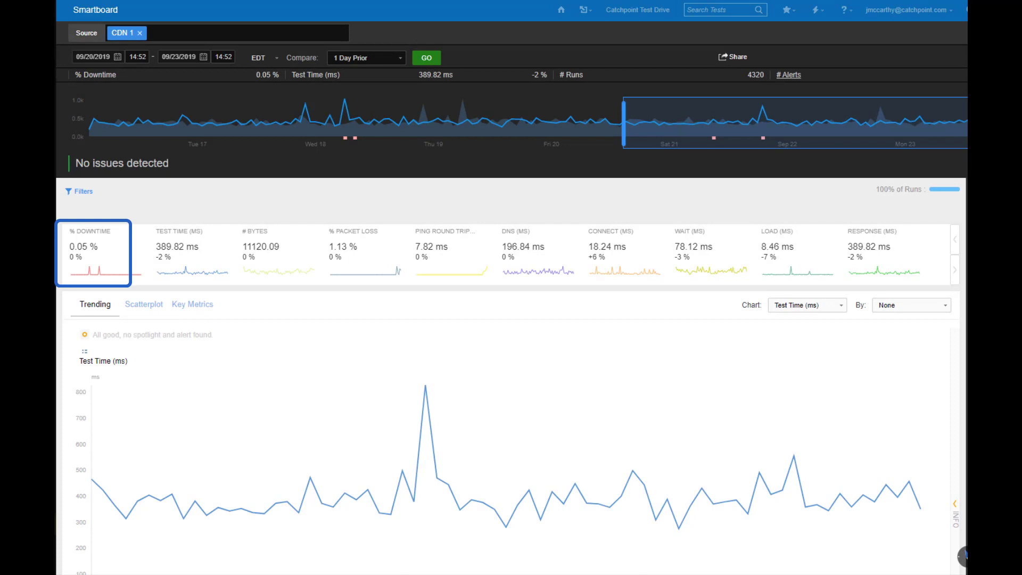
{"action": "left_click", "coordinate": [184, 253]}
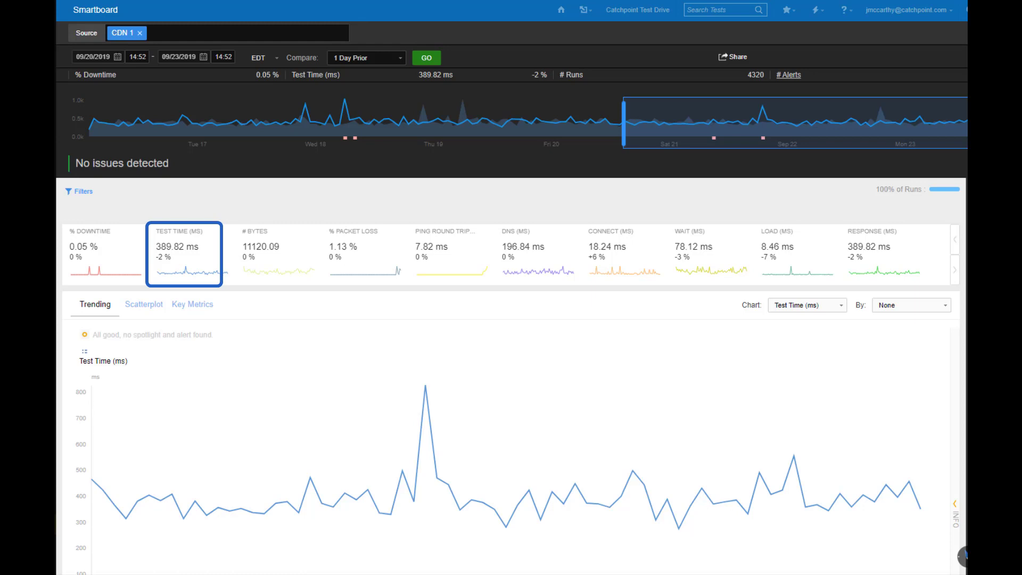
{"action": "left_click", "coordinate": [535, 254]}
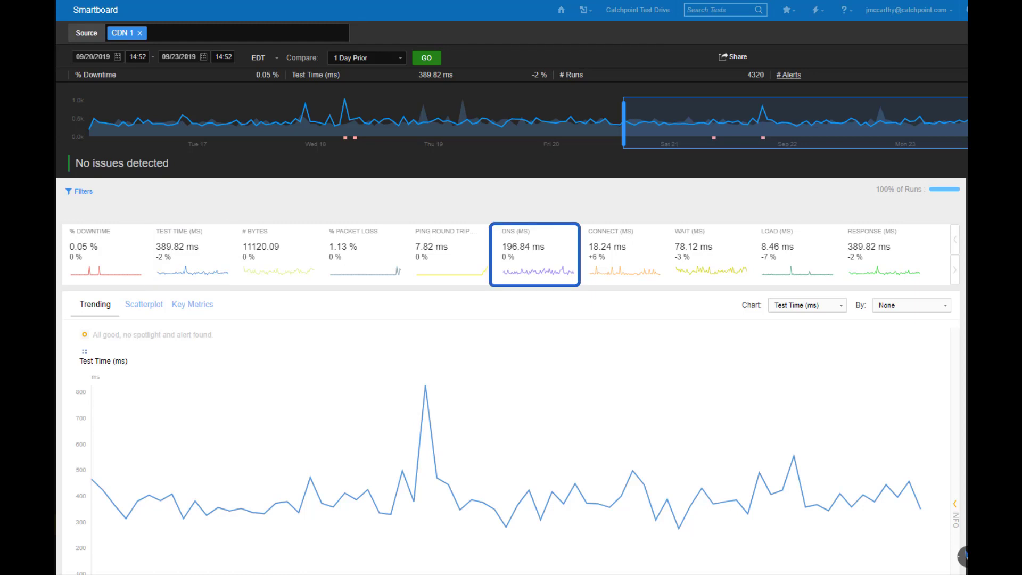
{"action": "left_click", "coordinate": [709, 255]}
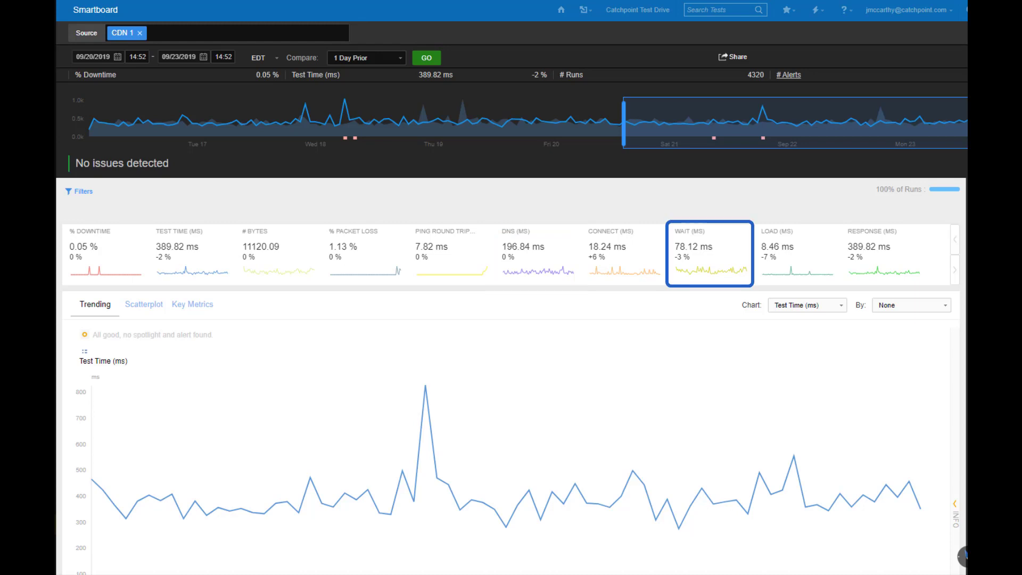
{"action": "left_click", "coordinate": [619, 254]}
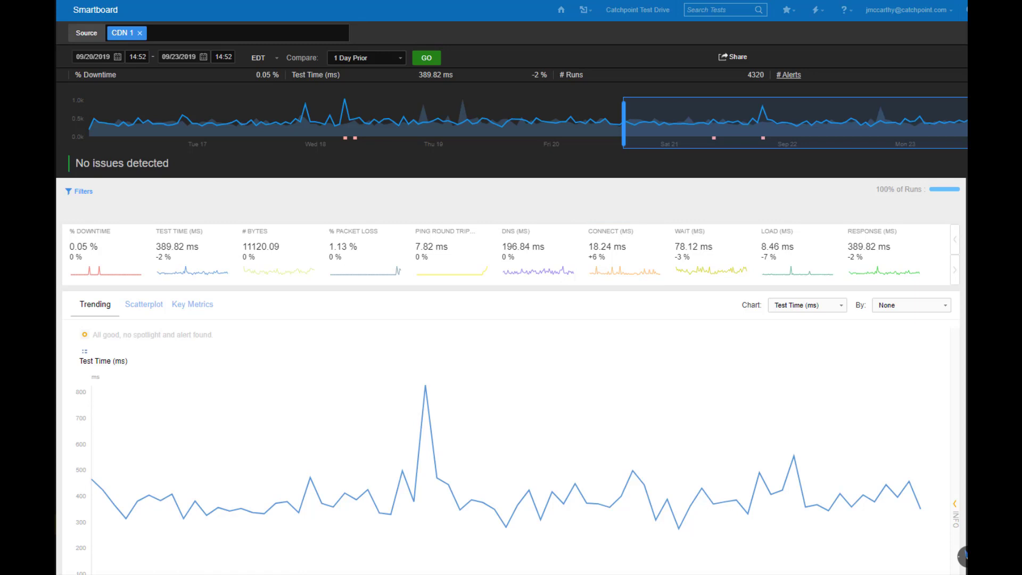
{"action": "mouse_move", "coordinate": [539, 356]}
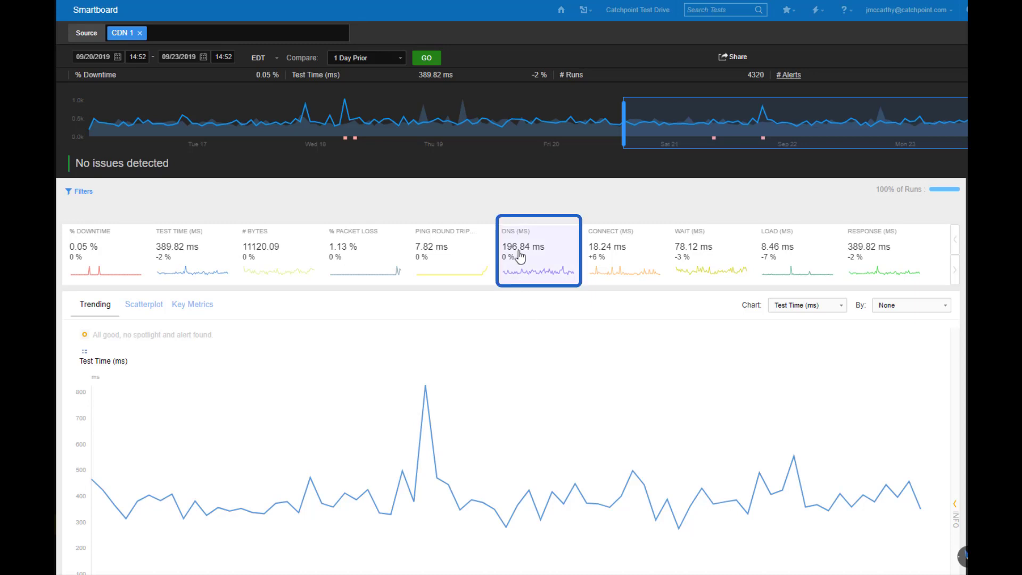
Step: Switch the Trending chart to plot DNS (ms) for CDN 1
{"action": "left_click", "coordinate": [539, 252]}
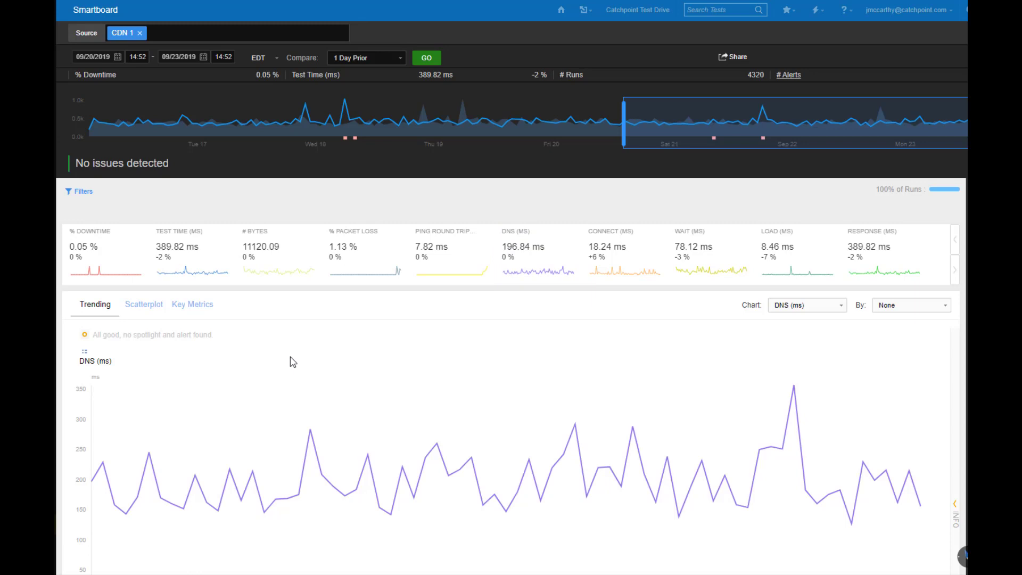
{"action": "mouse_move", "coordinate": [775, 346]}
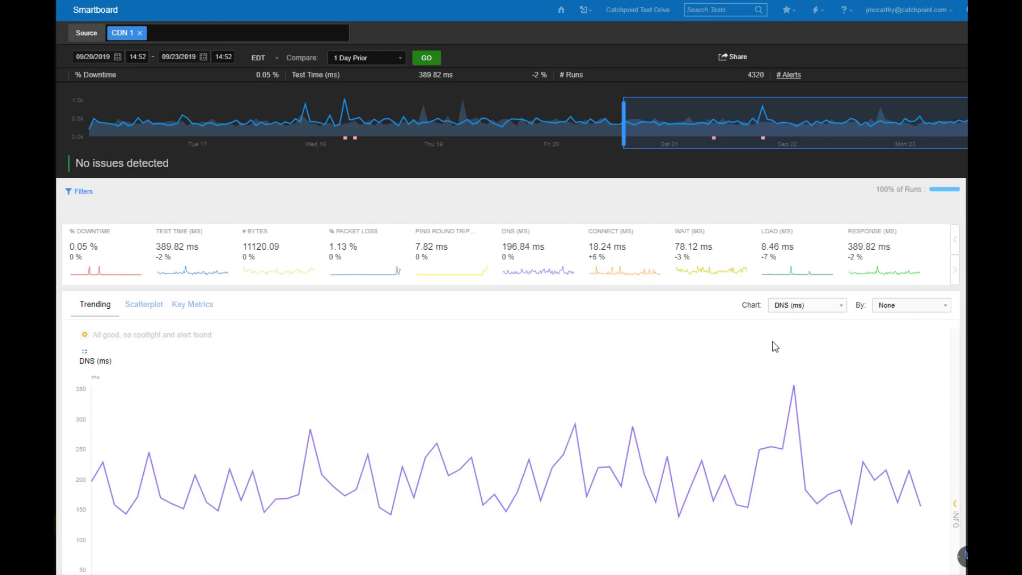
{"action": "mouse_move", "coordinate": [771, 318]}
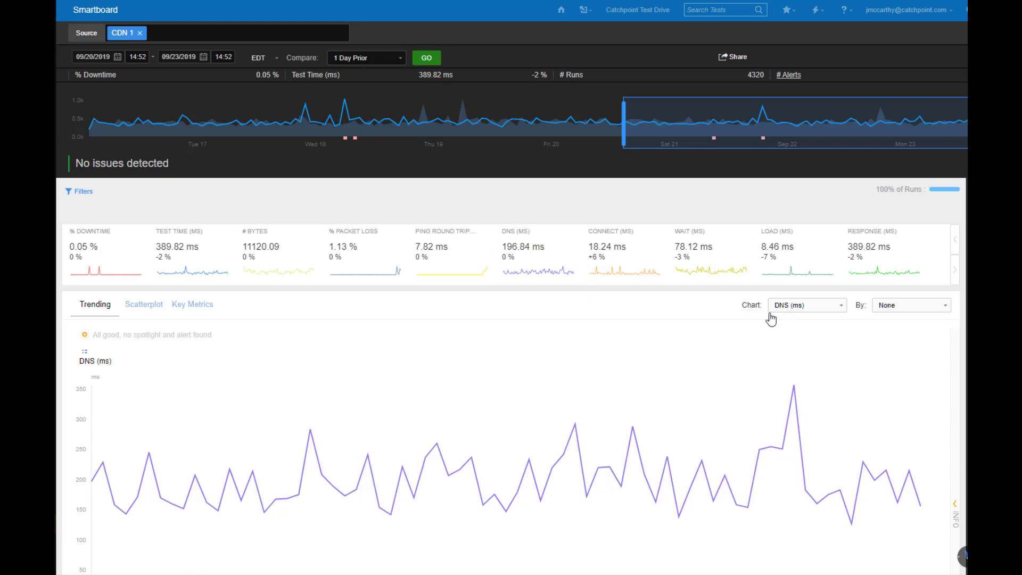
Step: Sort the City breakdown table by the DNS (ms) column
{"action": "scroll", "scroll_direction": "down", "scroll_amount": 3}
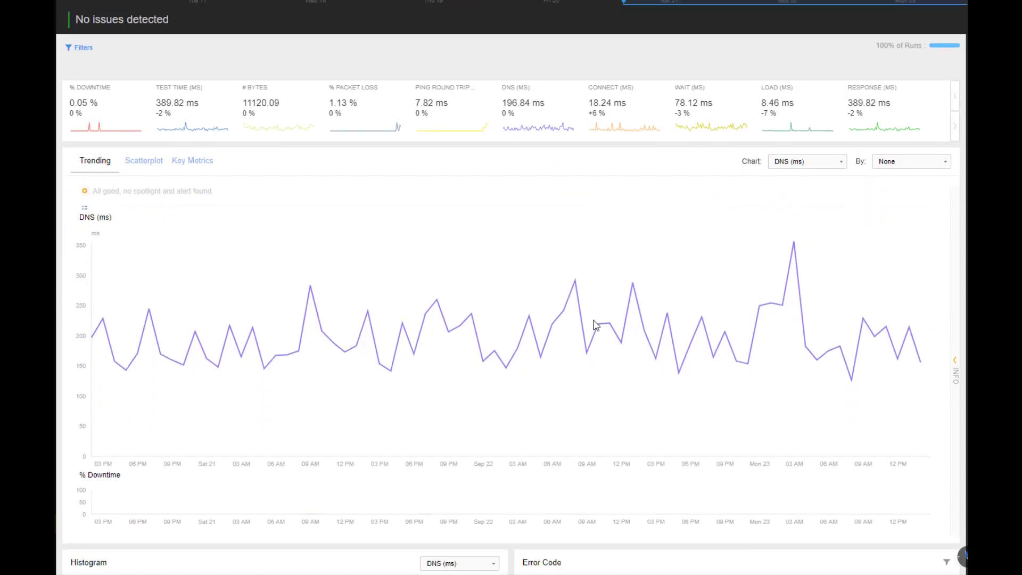
{"action": "scroll", "scroll_direction": "down", "scroll_amount": 3}
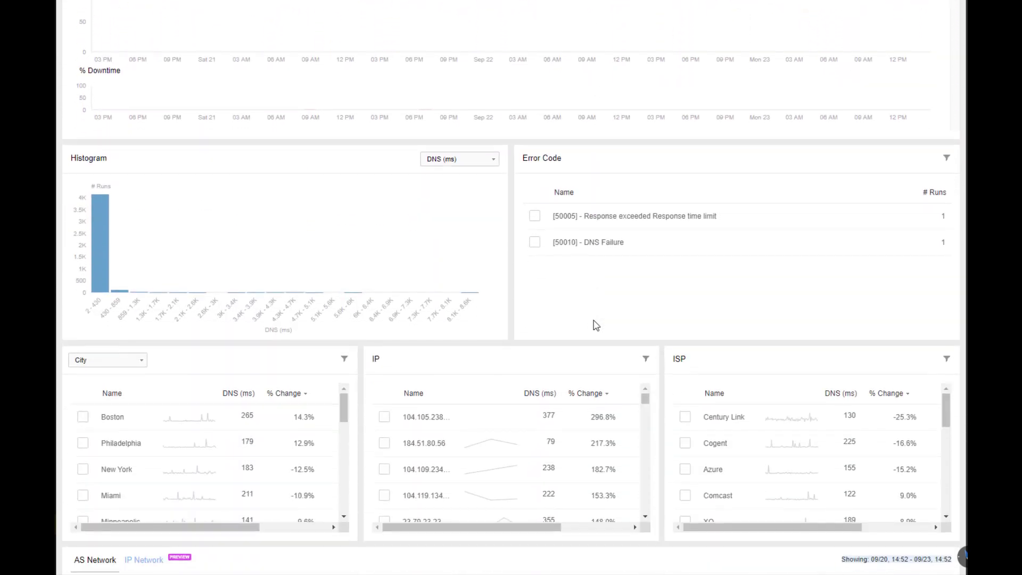
{"action": "mouse_move", "coordinate": [202, 372]}
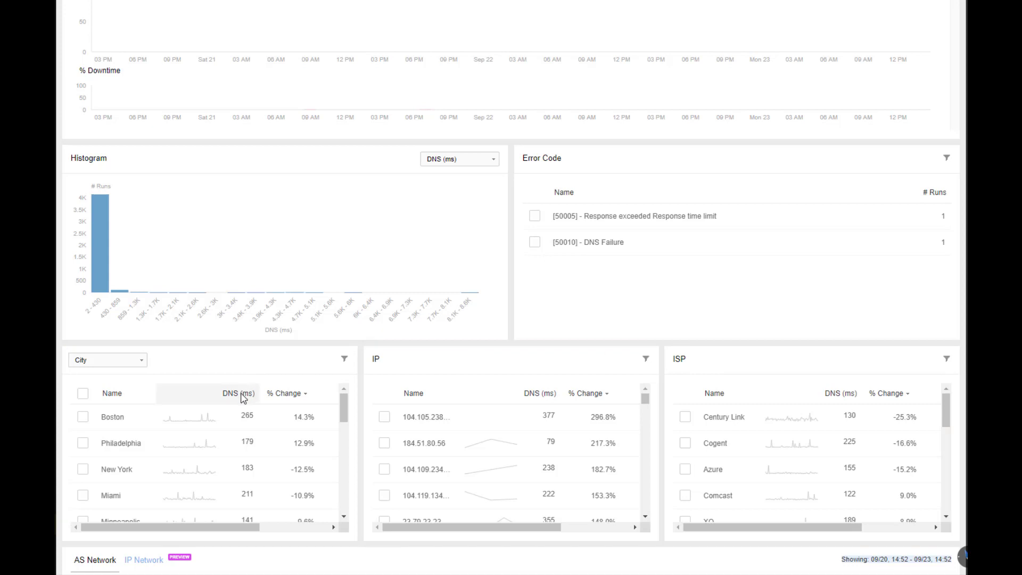
{"action": "left_click", "coordinate": [233, 393]}
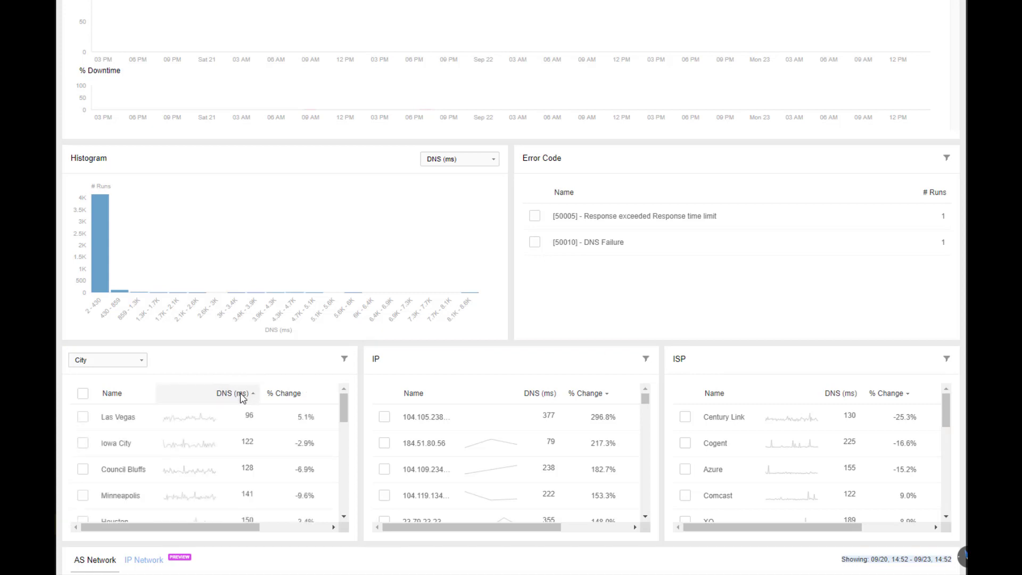
{"action": "left_click", "coordinate": [230, 393]}
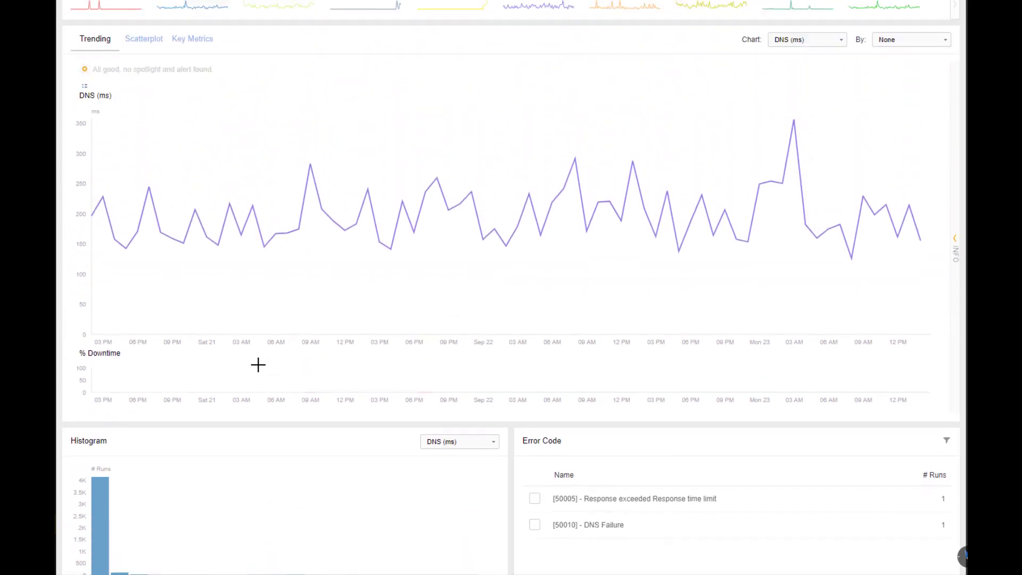
{"action": "scroll", "scroll_direction": "down", "scroll_amount": 3}
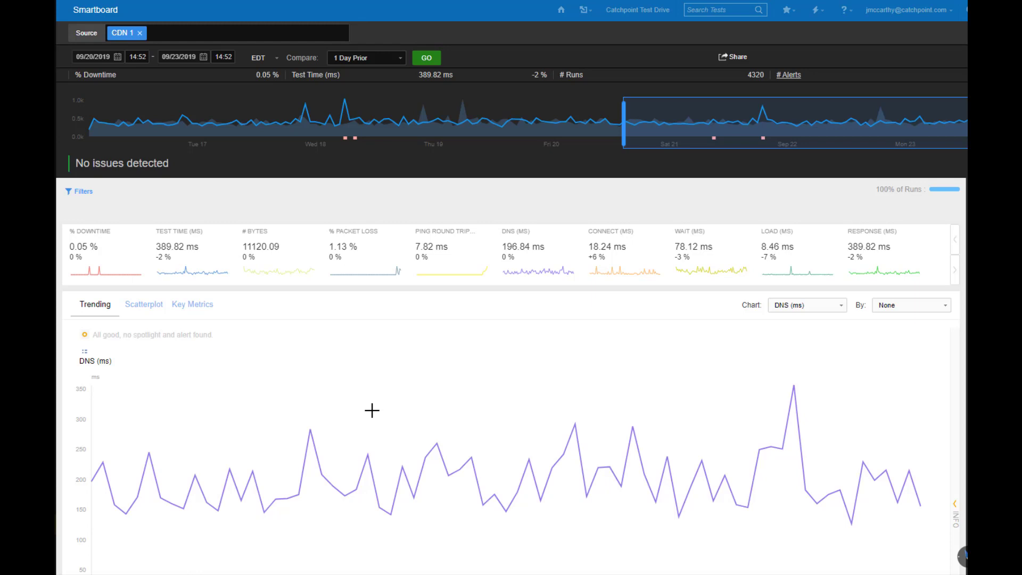
{"action": "mouse_move", "coordinate": [370, 408]}
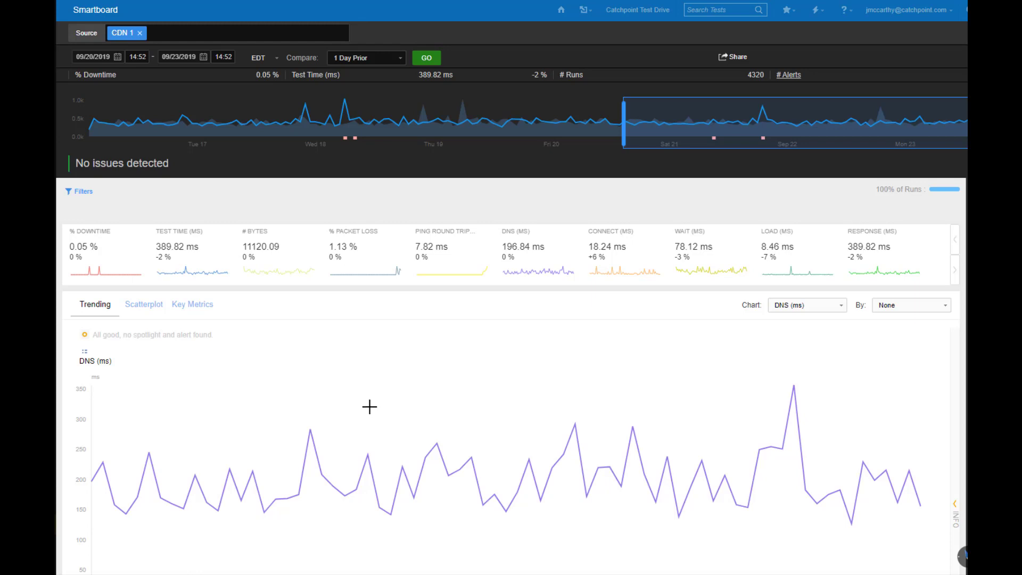
{"action": "mouse_move", "coordinate": [306, 380]}
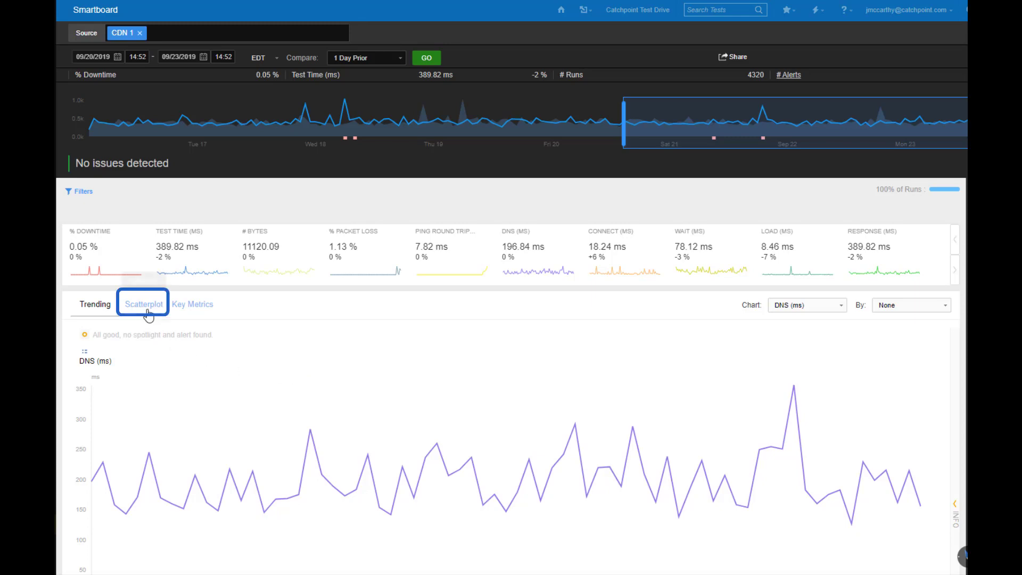
Step: Show Test Time (ms) runs as a scatterplot under the North America filter
{"action": "left_click", "coordinate": [143, 304]}
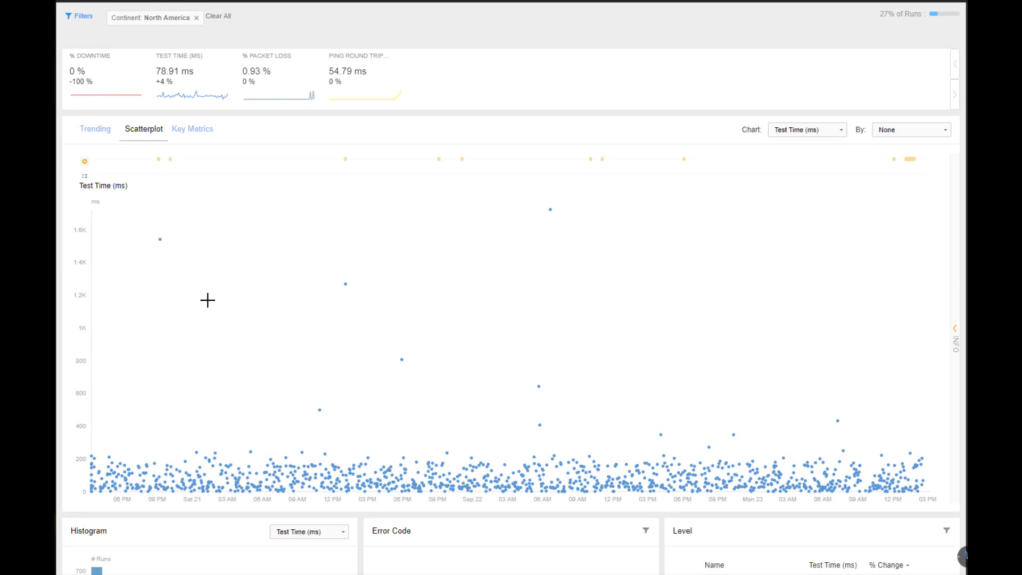
{"action": "mouse_move", "coordinate": [161, 242]}
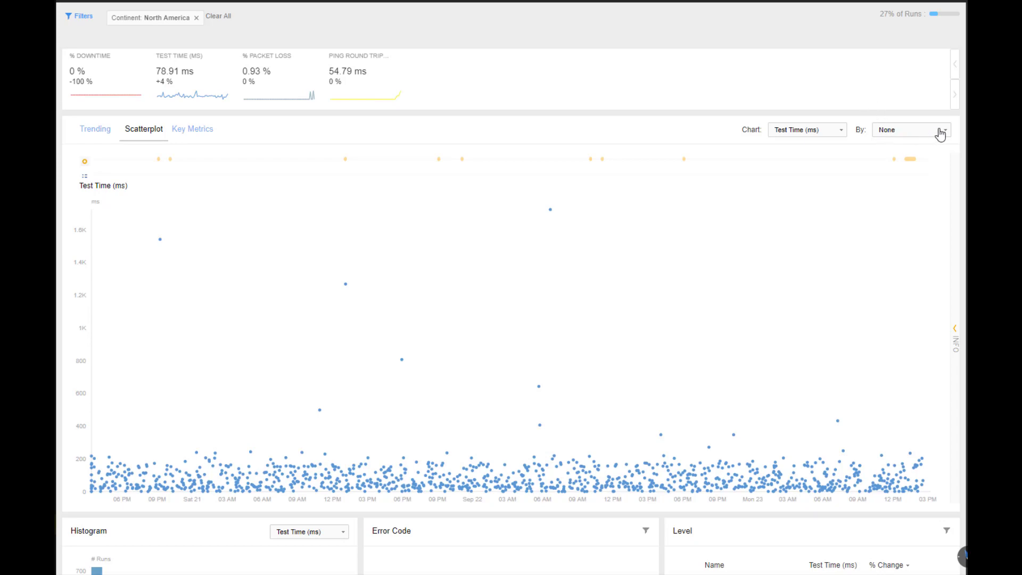
Step: Group the scatterplot points by IP via the 'By' dropdown
{"action": "left_click", "coordinate": [910, 130]}
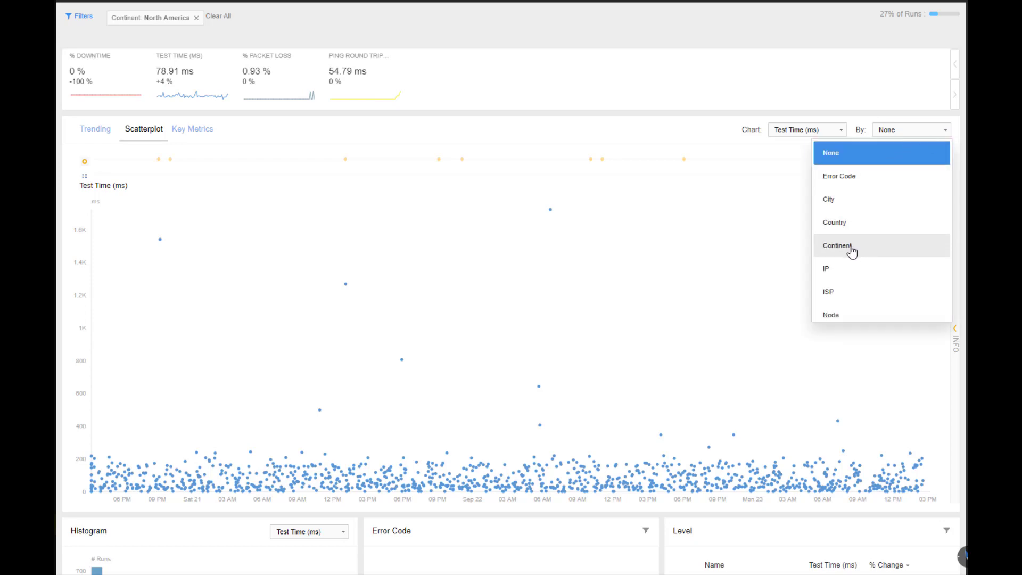
{"action": "mouse_move", "coordinate": [838, 268]}
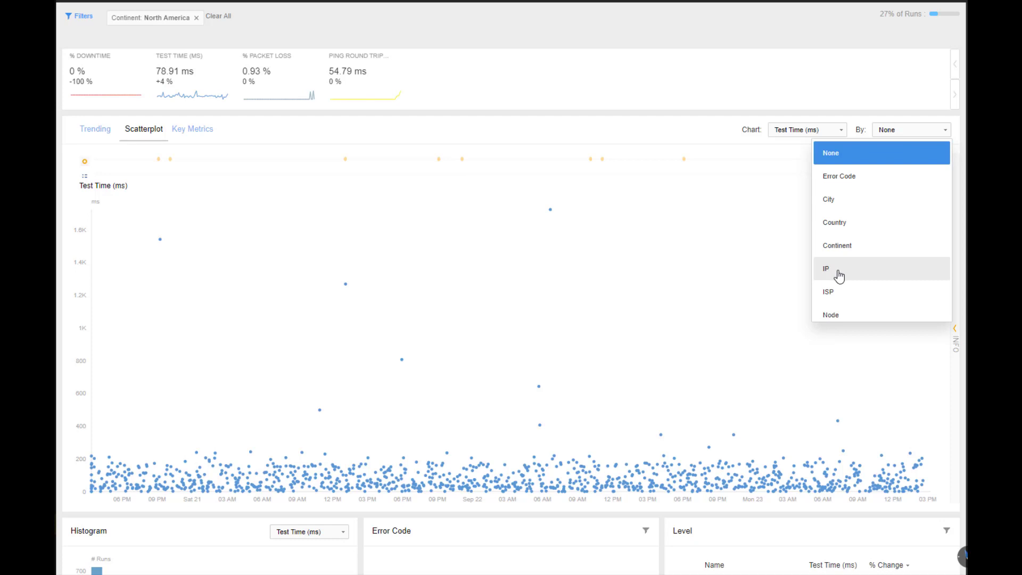
{"action": "left_click", "coordinate": [827, 268]}
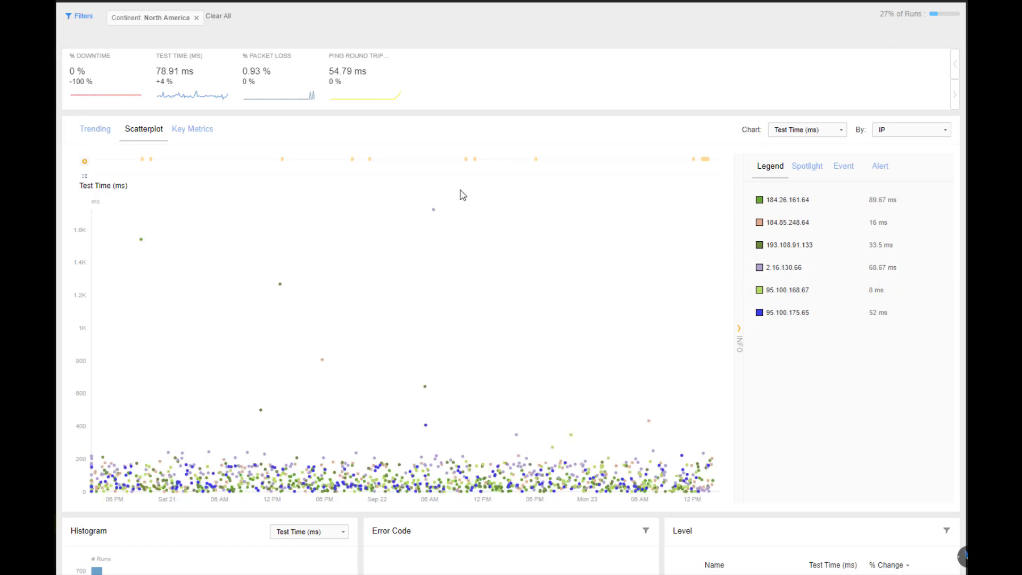
{"action": "mouse_move", "coordinate": [457, 204]}
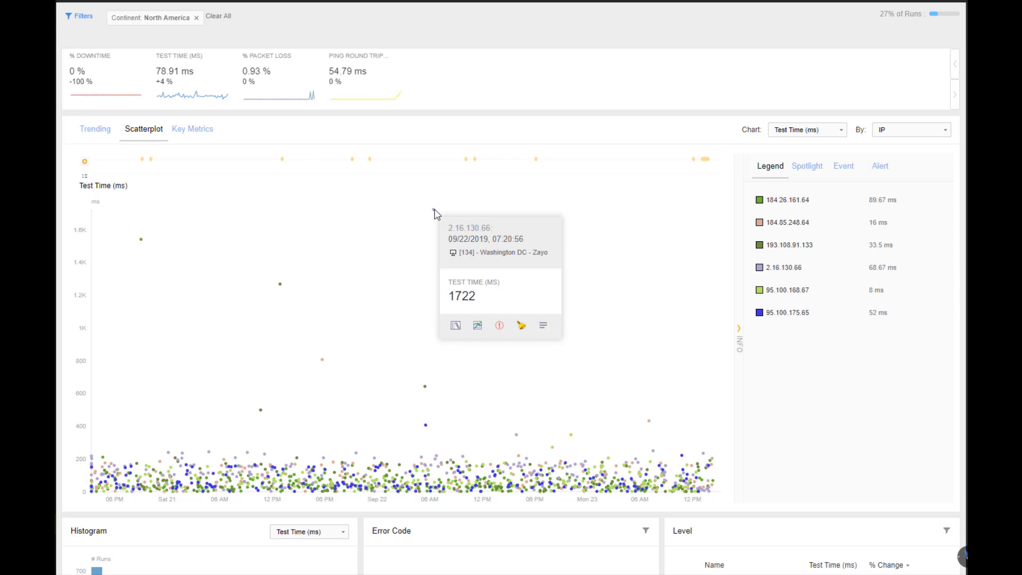
{"action": "mouse_move", "coordinate": [449, 303]}
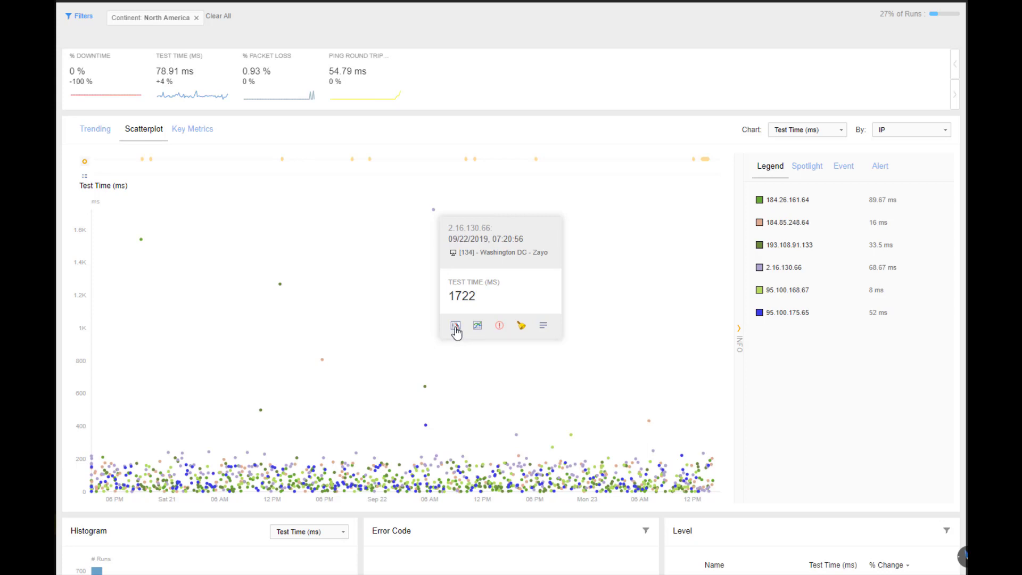
Step: Open the Waterfall from the tooltip of the 1722 ms Washington DC - Zayo point
{"action": "left_click", "coordinate": [454, 325]}
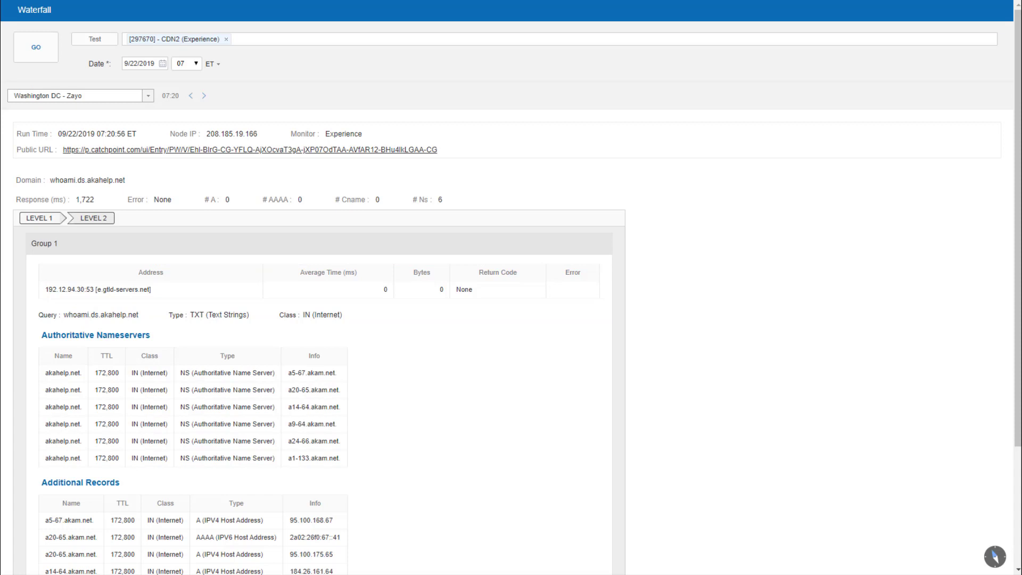
Step: Select the LEVEL 2 breadcrumb to reveal 2.16.130.66 taking 1,722 ms
{"action": "left_click", "coordinate": [94, 217]}
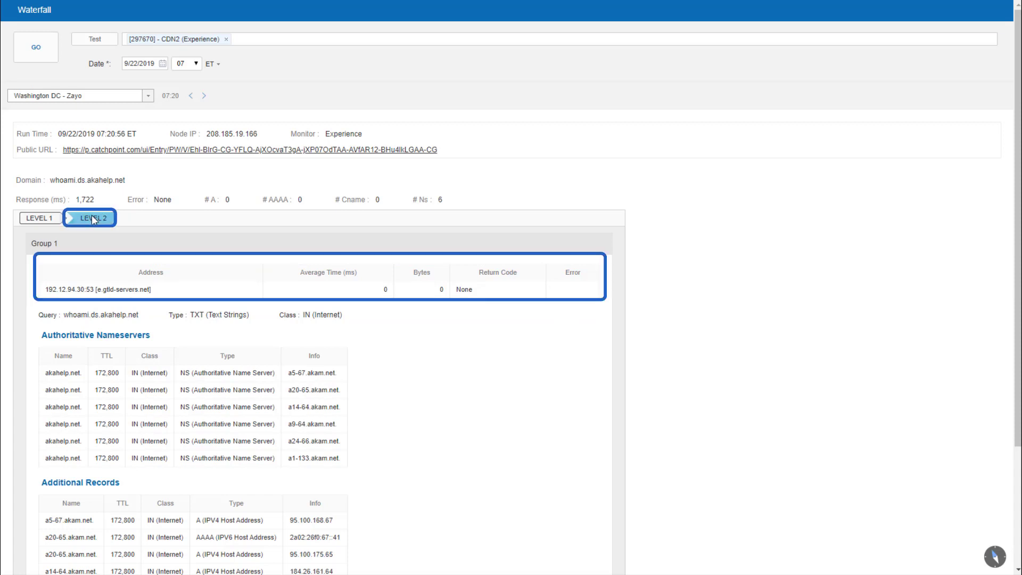
{"action": "left_click", "coordinate": [90, 217]}
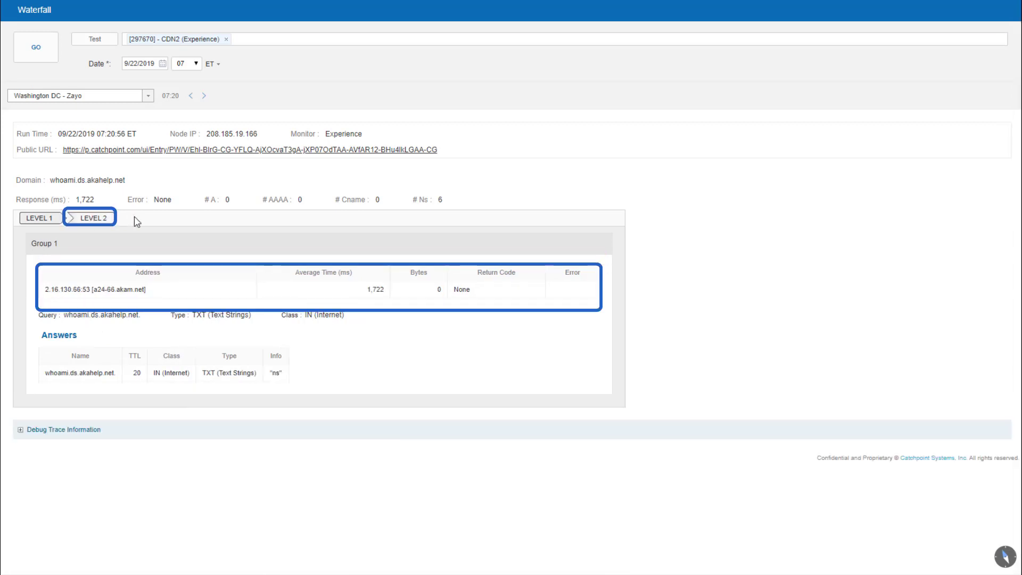